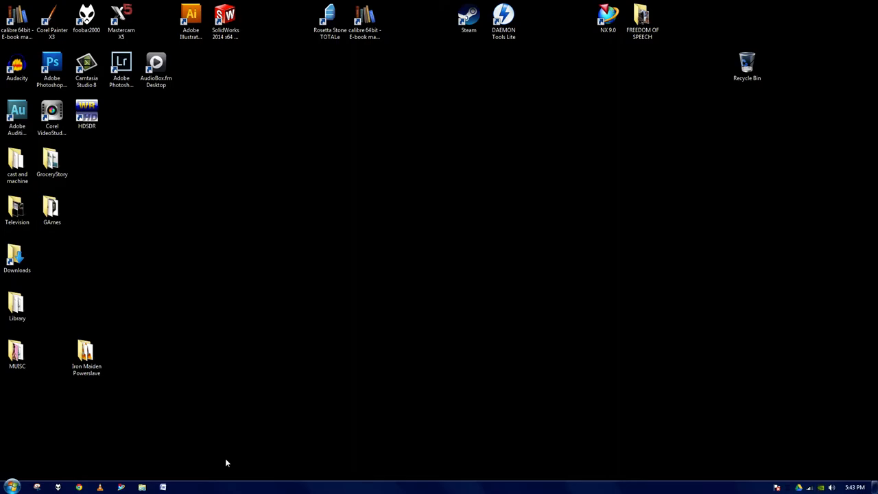
{"action": "mouse_move", "coordinate": [231, 341]}
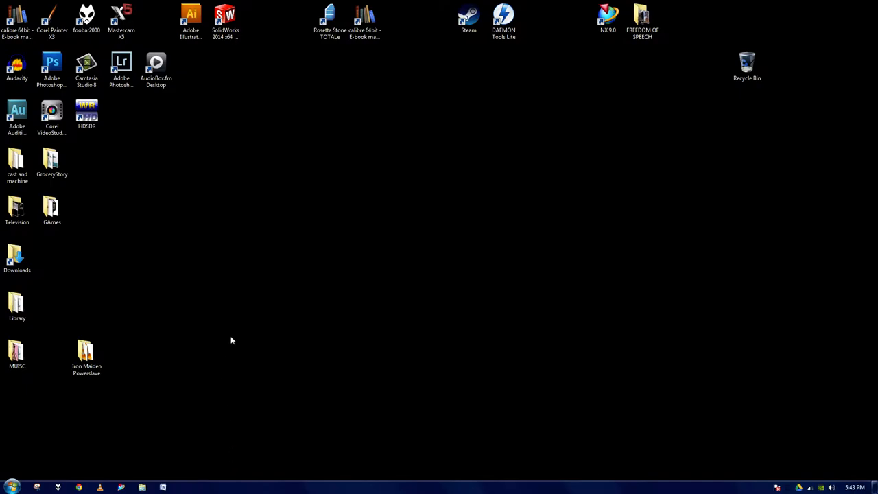
{"action": "mouse_move", "coordinate": [238, 326]}
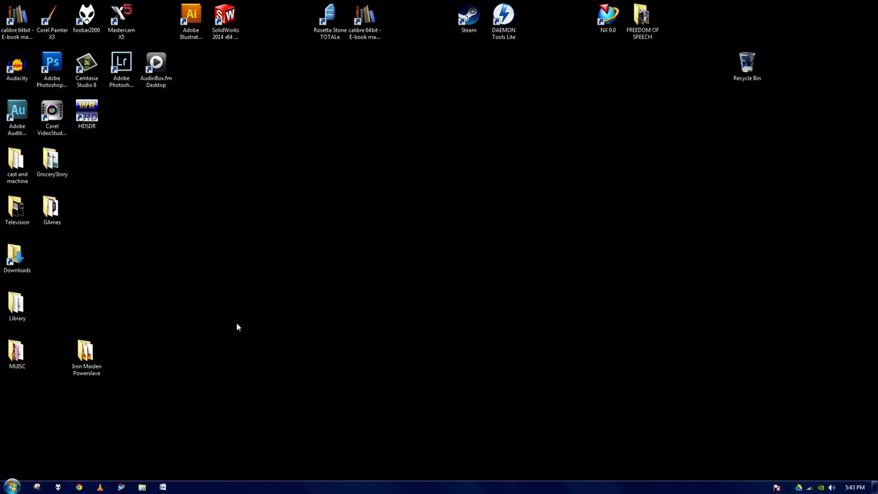
{"action": "mouse_move", "coordinate": [233, 326]}
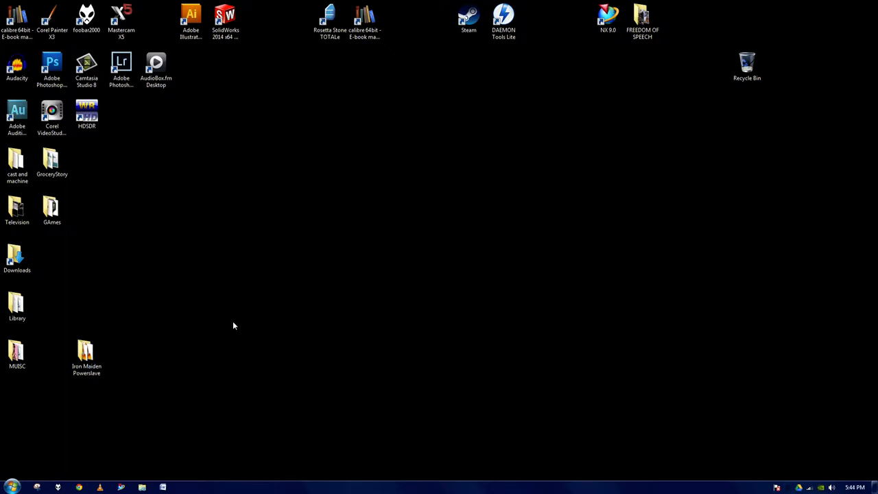
{"action": "mouse_move", "coordinate": [688, 261]}
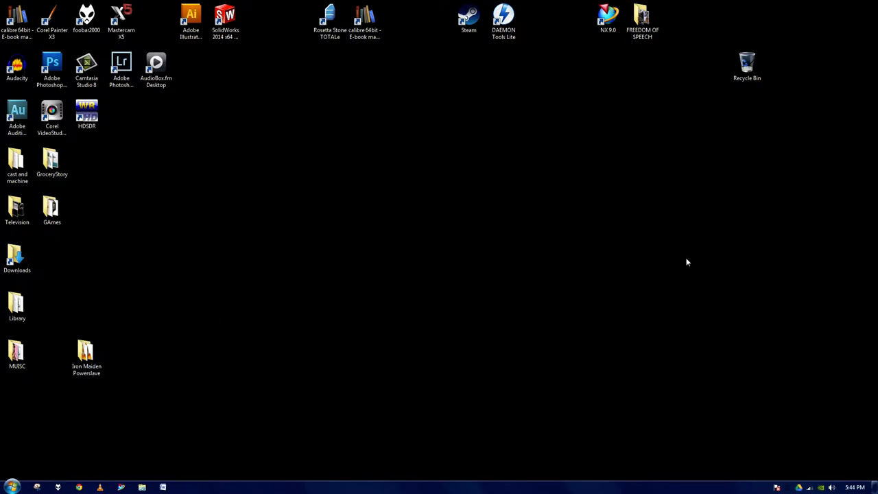
{"action": "mouse_move", "coordinate": [118, 321]}
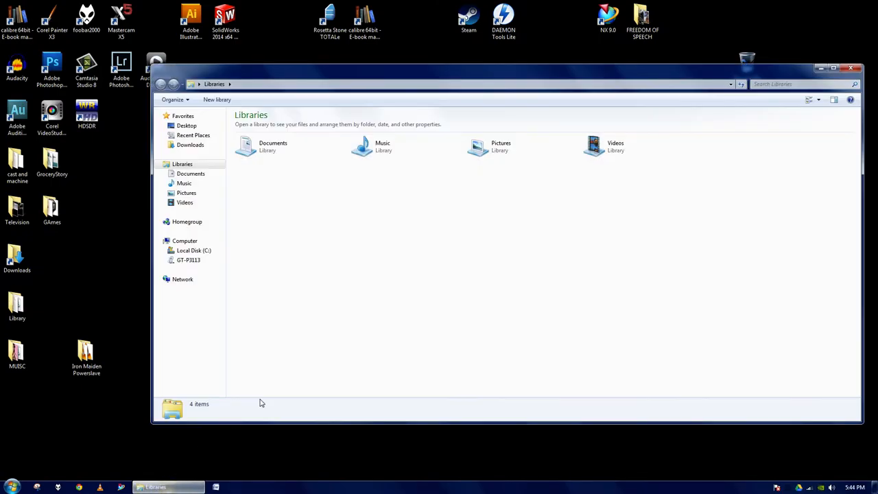
{"action": "mouse_move", "coordinate": [189, 259]}
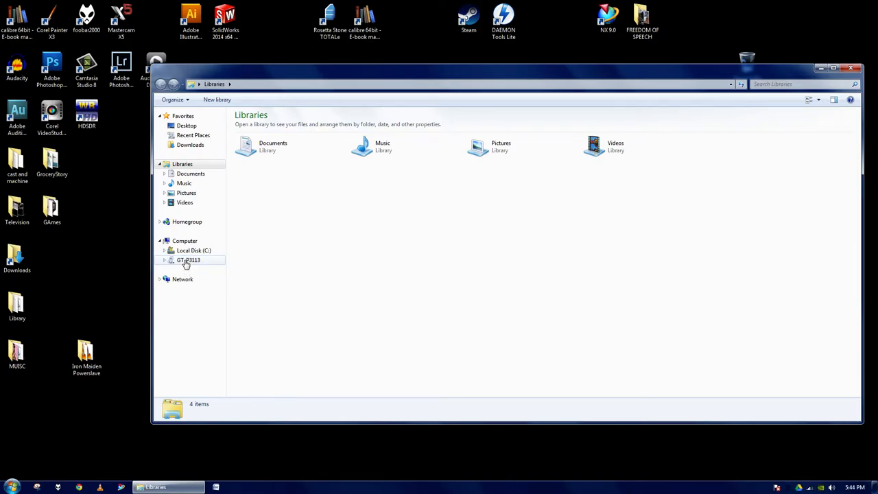
Step: Select the GT-P3113 tablet under Computer to show its Card and Tablet storage
{"action": "left_click", "coordinate": [189, 260]}
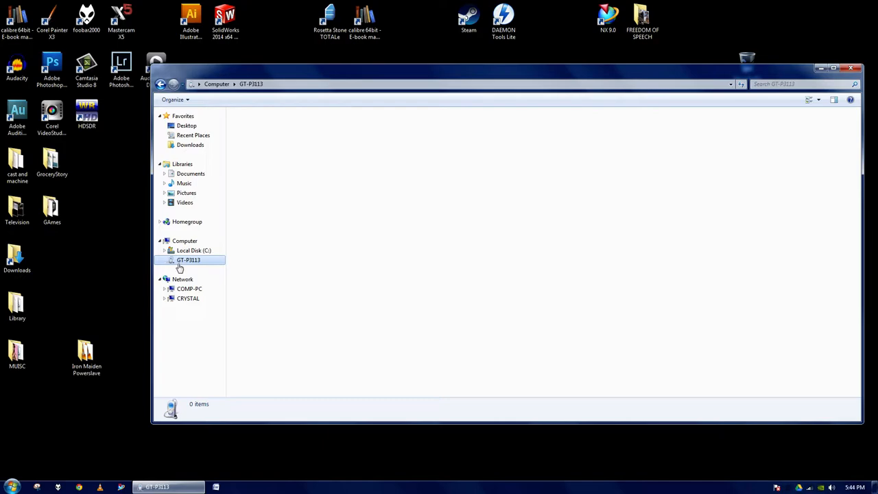
{"action": "mouse_move", "coordinate": [181, 267]}
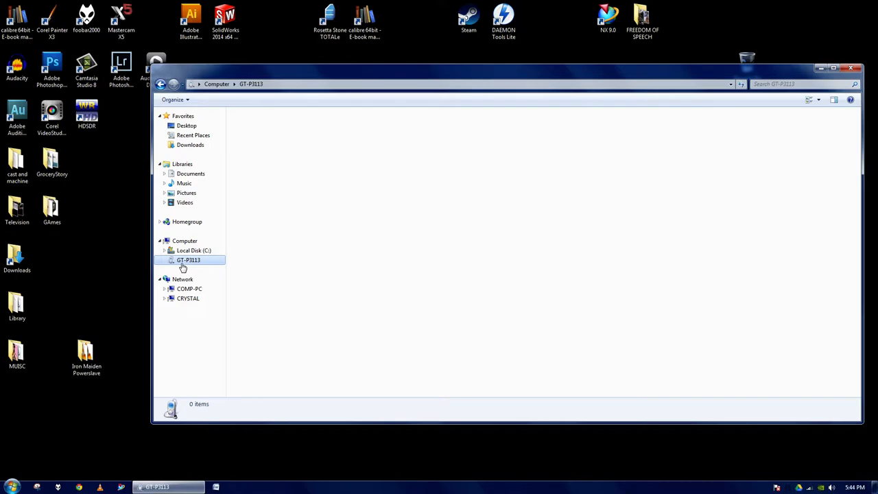
{"action": "left_click", "coordinate": [165, 260]}
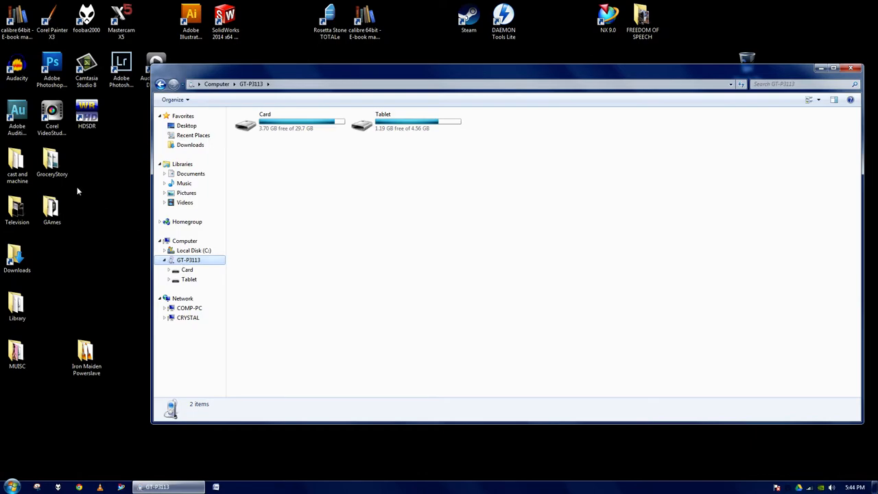
{"action": "mouse_move", "coordinate": [336, 191]}
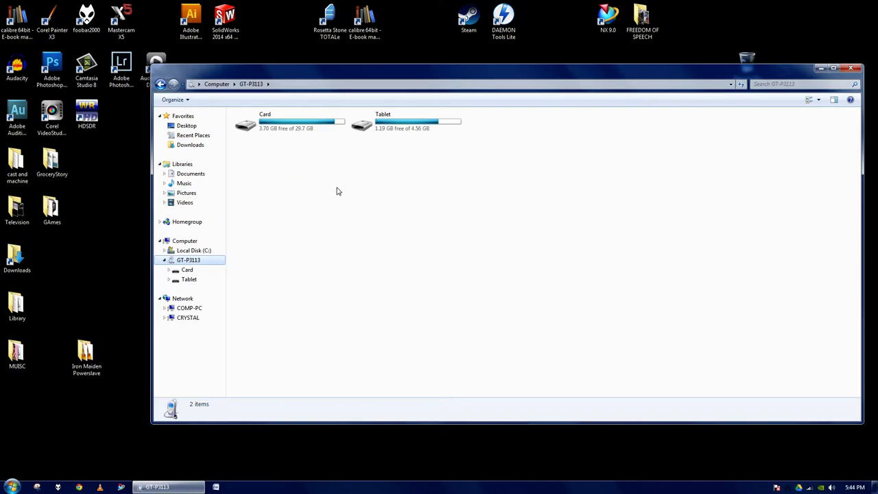
{"action": "mouse_move", "coordinate": [216, 215]}
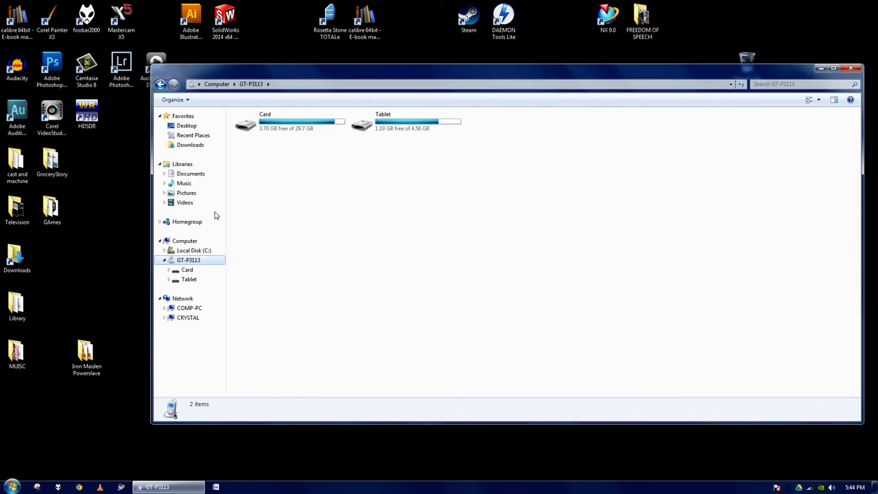
{"action": "mouse_move", "coordinate": [288, 124]}
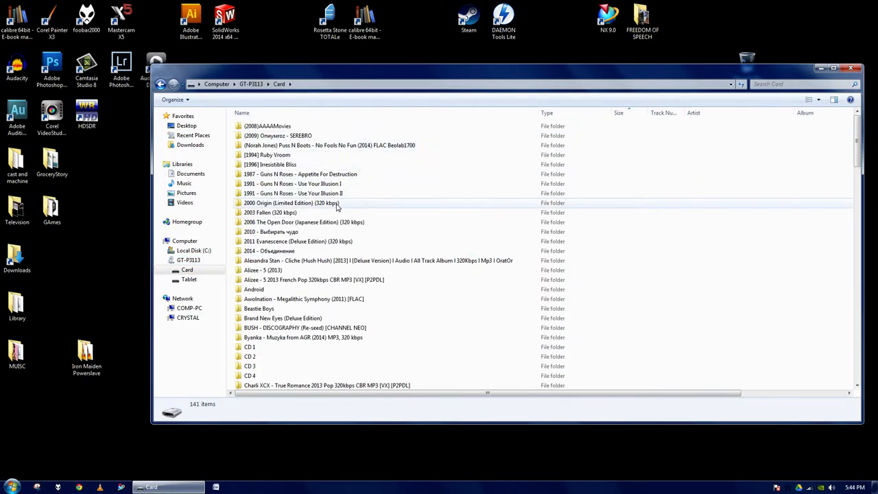
{"action": "mouse_move", "coordinate": [336, 206]}
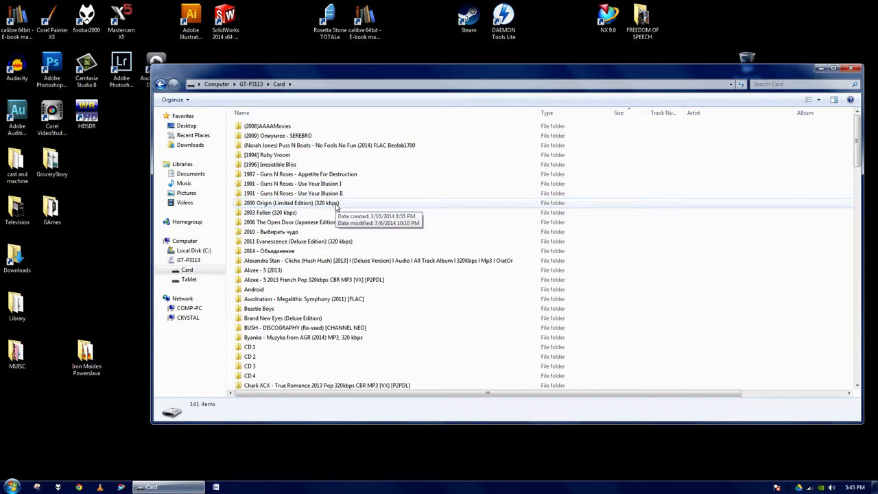
Step: Browse down the Card storage's list of music folders and media files
{"action": "scroll", "scroll_direction": "down", "scroll_amount": 3}
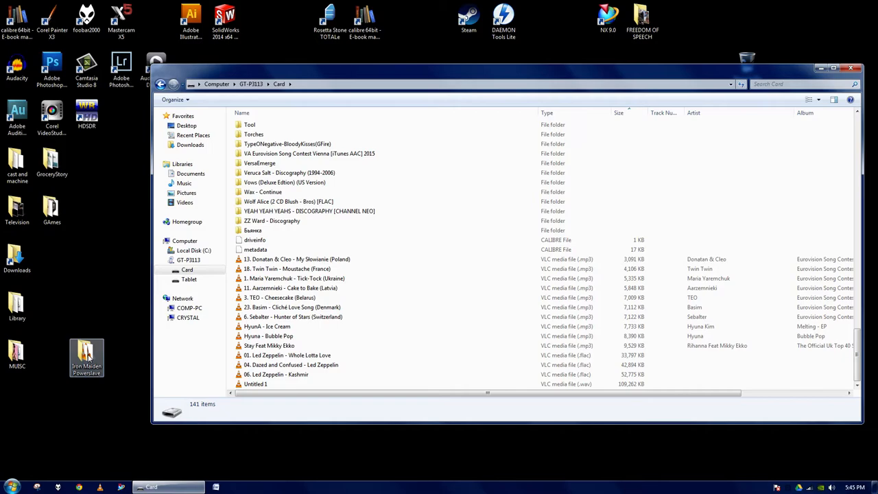
Step: Drag the Iron Maiden Powerslave folder from the desktop into the Card window, bringing it to 142 items
{"action": "left_click_drag", "start_coordinate": [85, 357], "coordinate": [120, 261]}
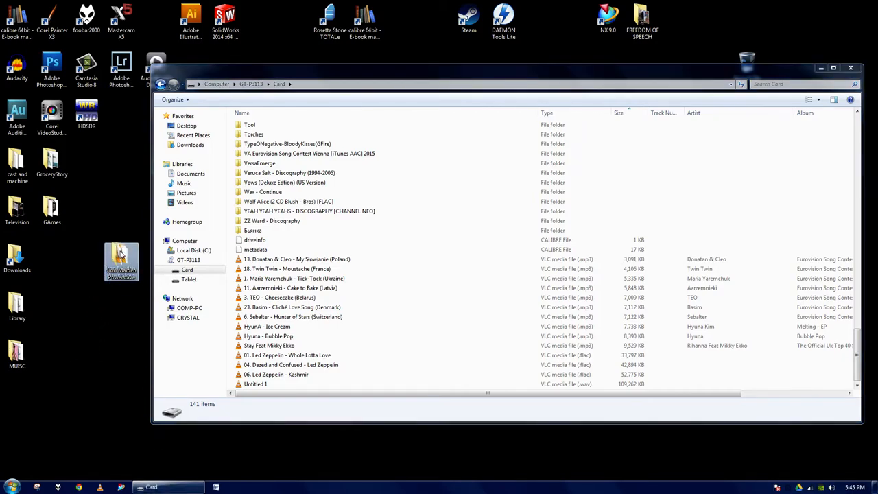
{"action": "left_click_drag", "start_coordinate": [121, 261], "coordinate": [400, 329]}
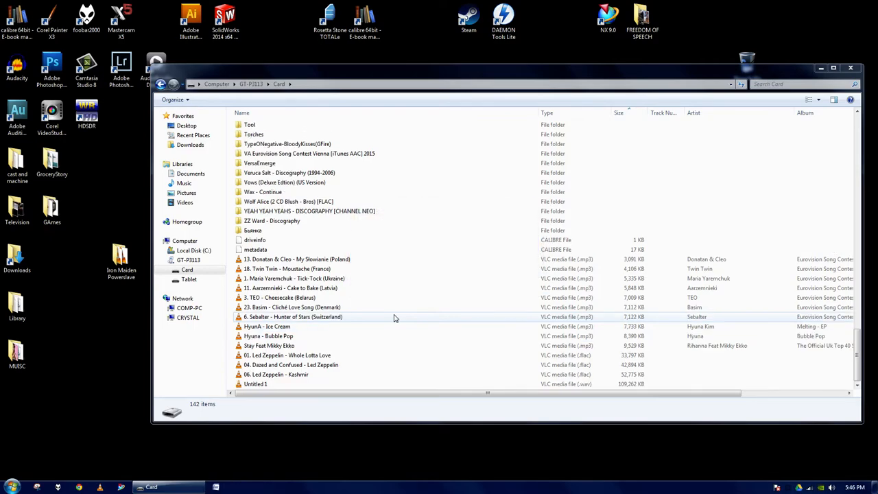
{"action": "mouse_move", "coordinate": [363, 307]}
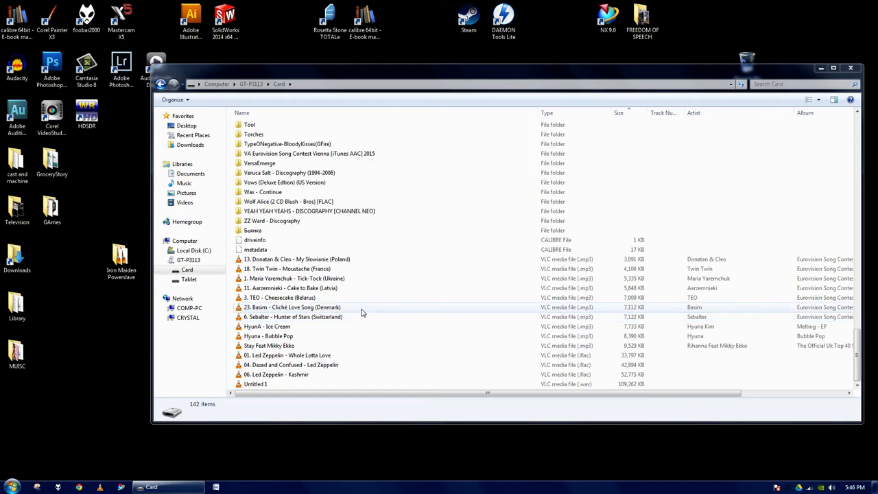
{"action": "mouse_move", "coordinate": [357, 309]}
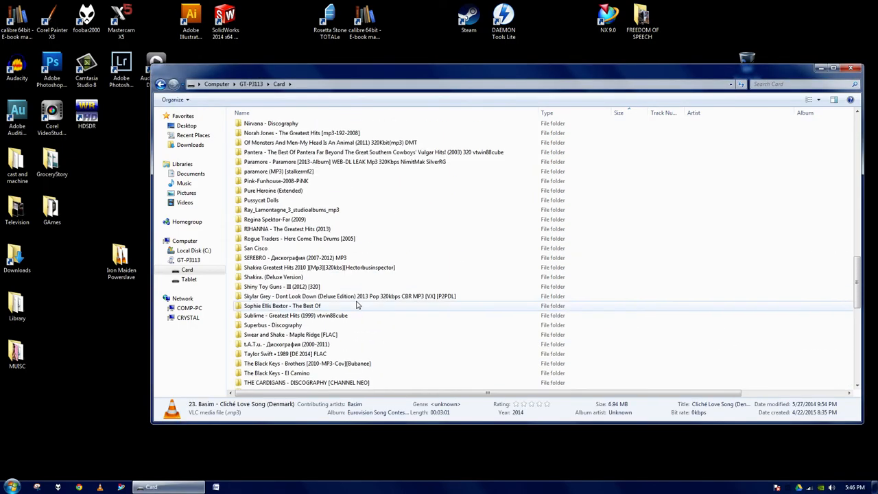
Step: View the copied Iron Maiden Powerslave folder on the Card showing its 8 tracks
{"action": "scroll", "scroll_direction": "up", "scroll_amount": 3}
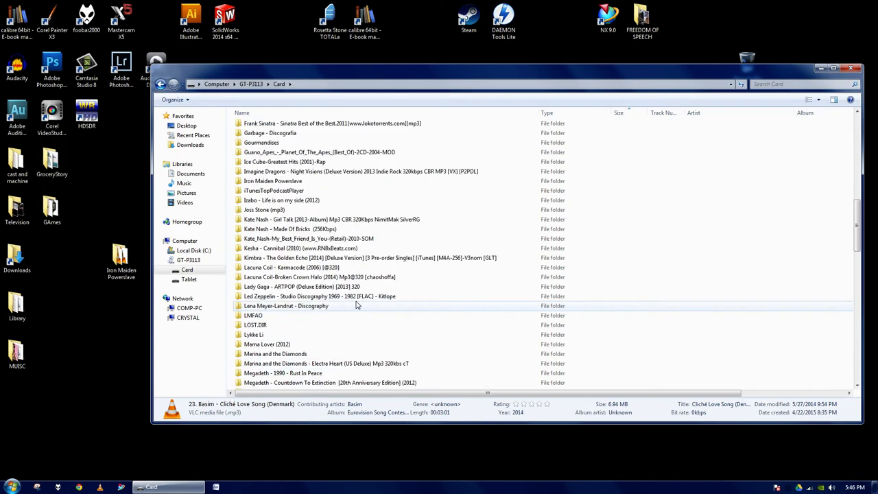
{"action": "left_click", "coordinate": [273, 181]}
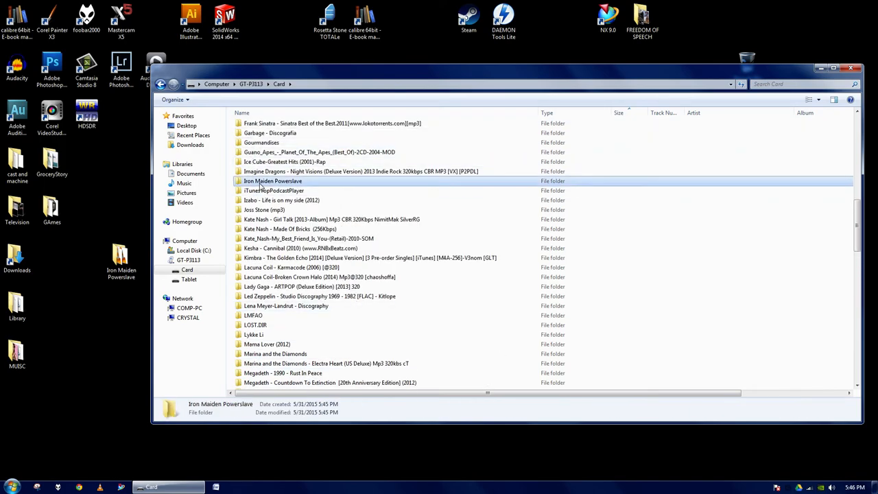
{"action": "double_click", "coordinate": [272, 181]}
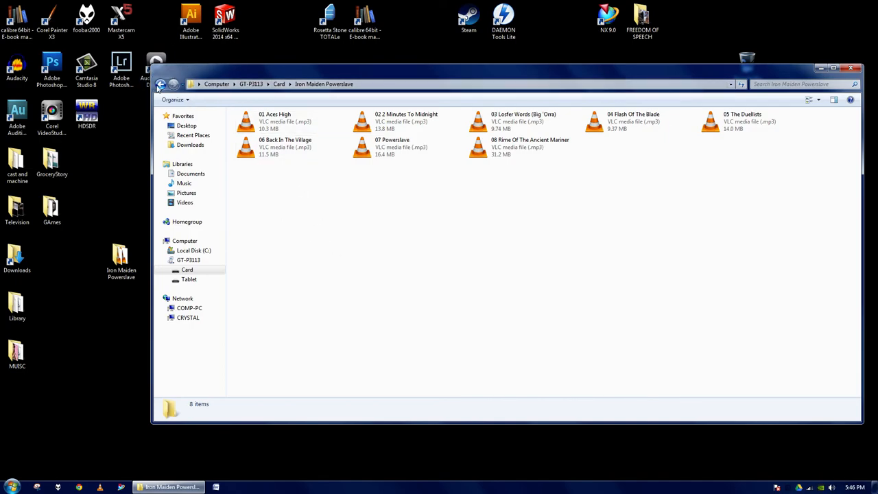
Step: Return to the Card's folder list and close Windows Explorer, leaving the desktop
{"action": "left_click", "coordinate": [161, 84]}
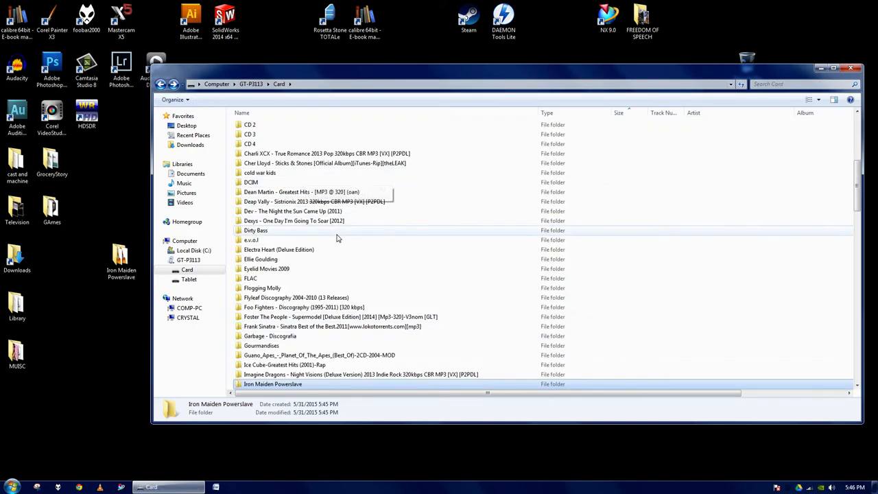
{"action": "scroll", "scroll_direction": "down", "scroll_amount": 3}
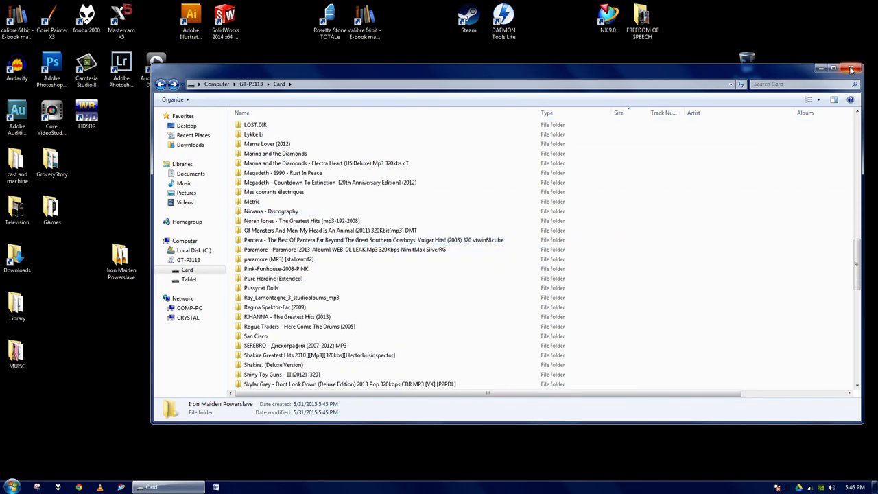
{"action": "left_click", "coordinate": [850, 68]}
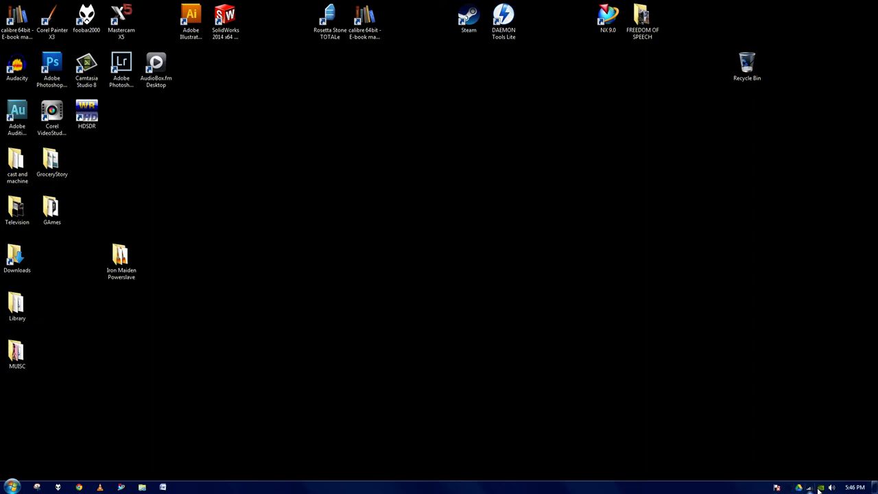
{"action": "mouse_move", "coordinate": [480, 304]}
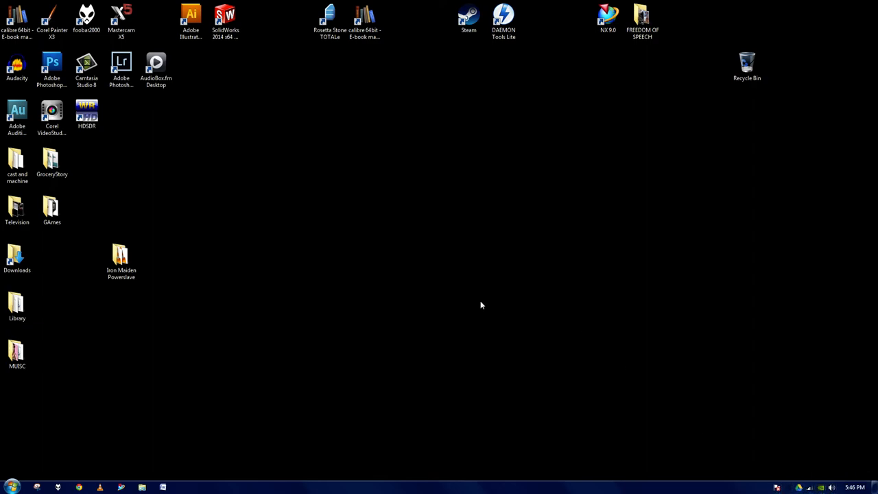